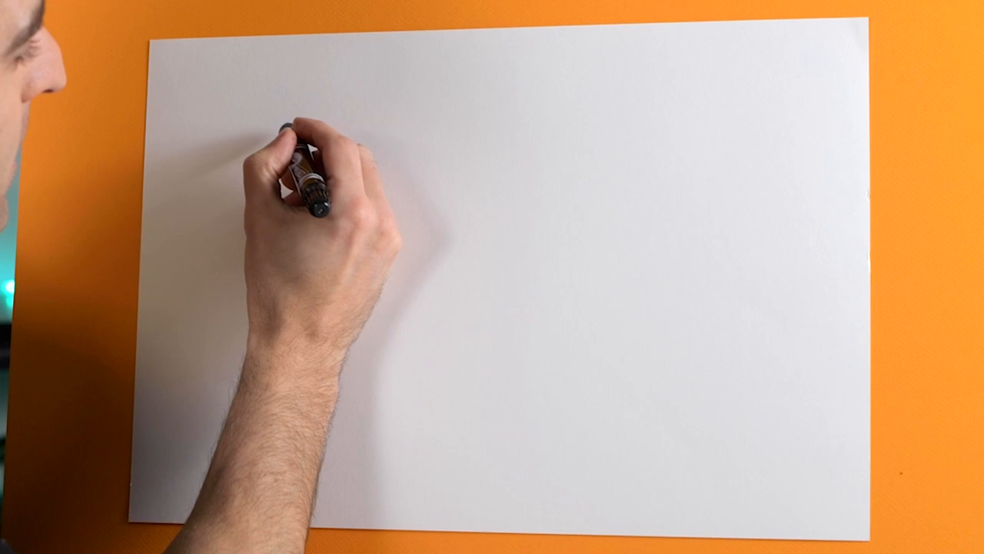
{"action": "left_click_drag", "start_coordinate": [284, 138], "coordinate": [308, 331]}
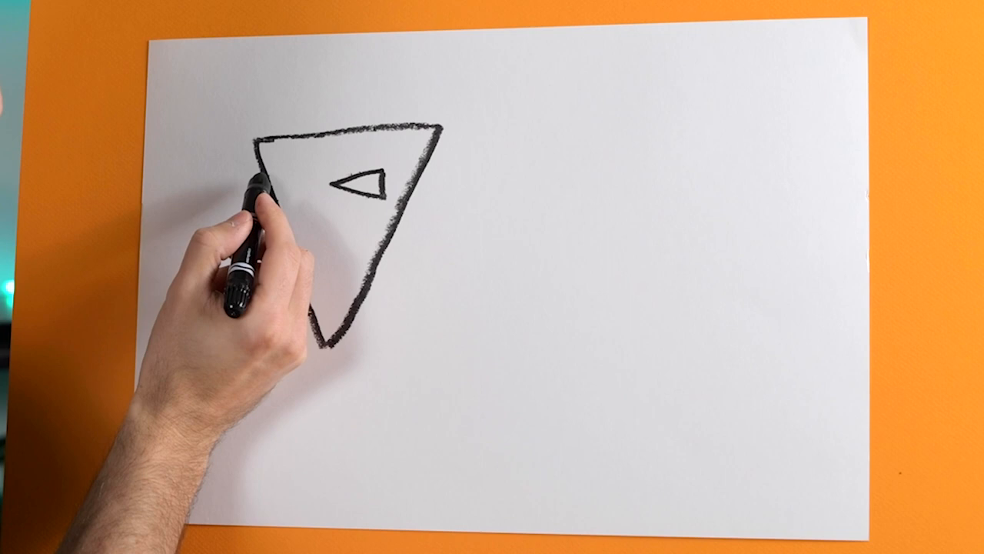
{"action": "left_click_drag", "start_coordinate": [262, 196], "coordinate": [208, 189]}
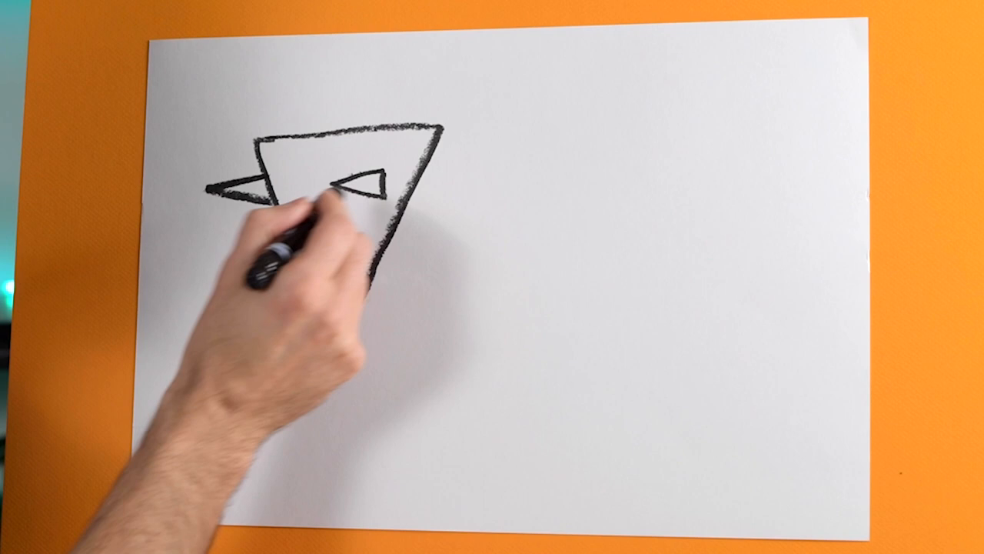
{"action": "left_click_drag", "start_coordinate": [369, 208], "coordinate": [308, 300]}
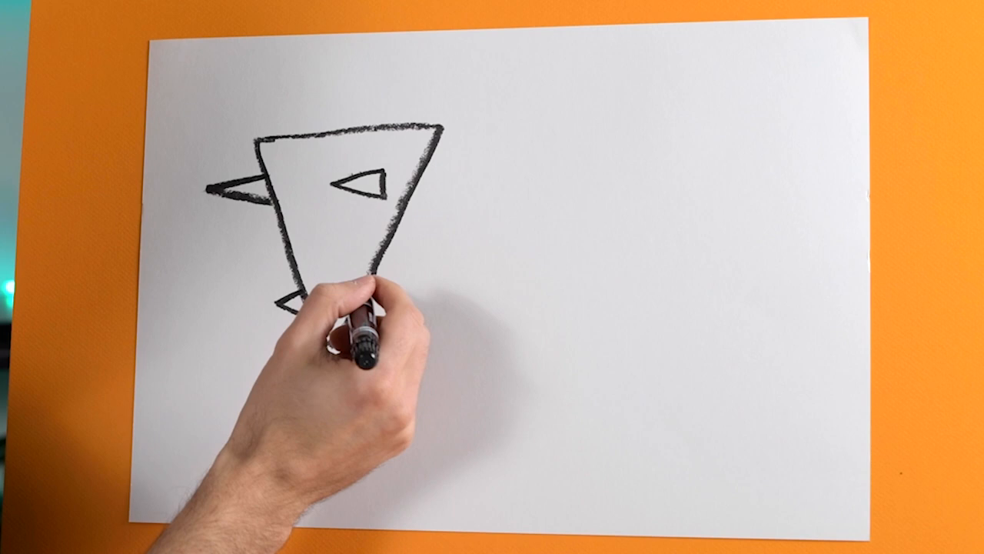
{"action": "left_click_drag", "start_coordinate": [369, 261], "coordinate": [339, 269]}
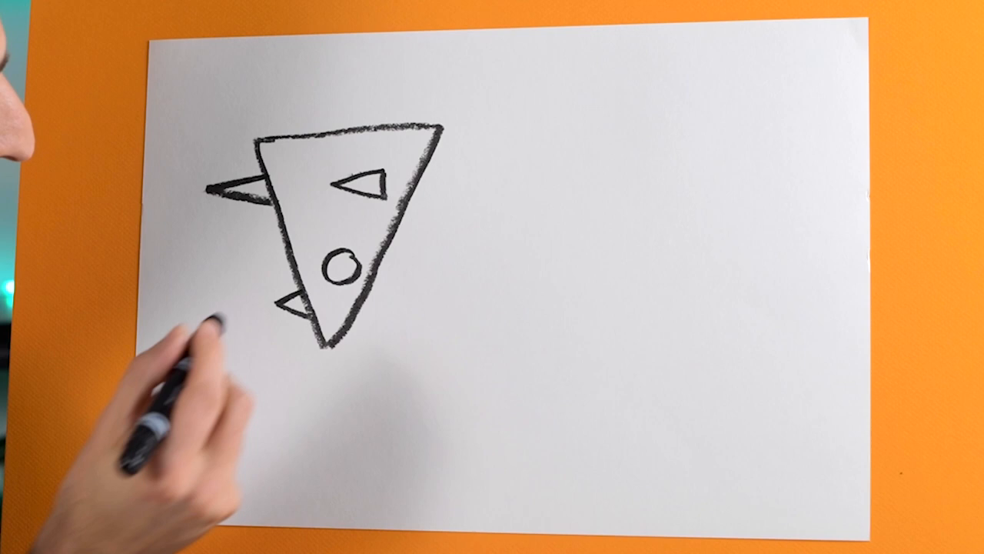